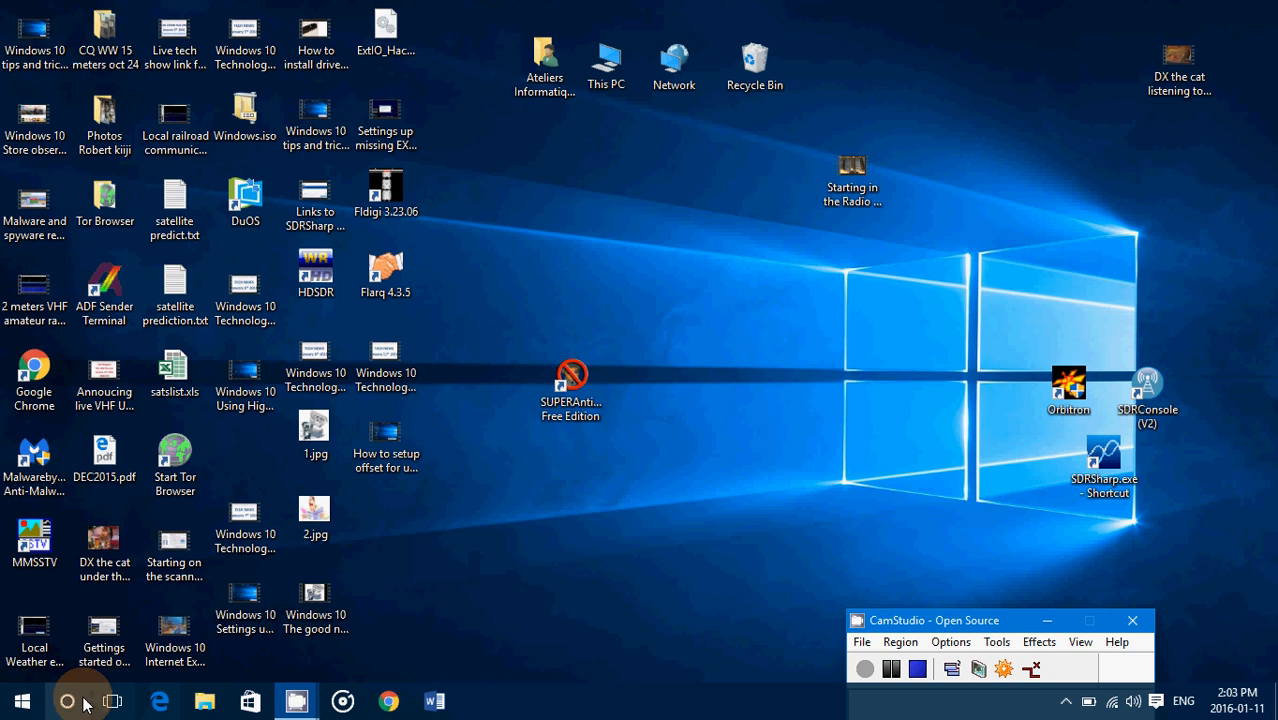
Browse the Start menu's app list, then ask Cortana by voice to start Edge.
click(20, 700)
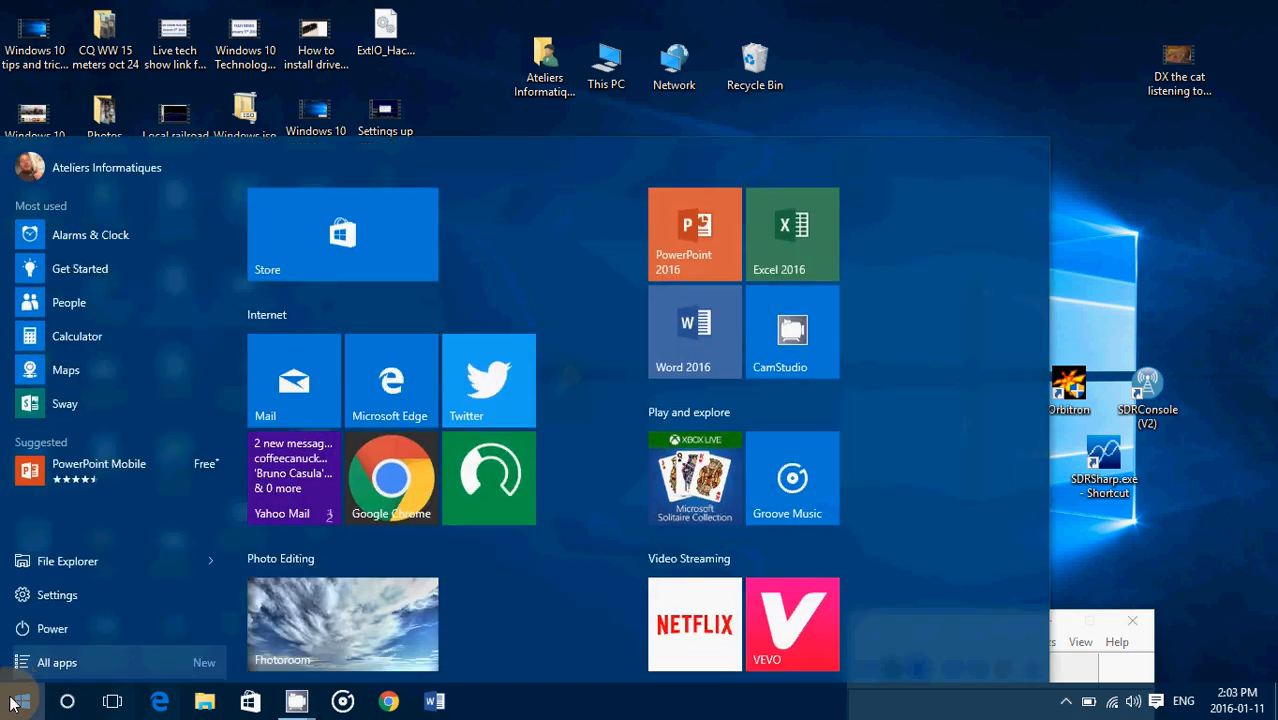
click(56, 662)
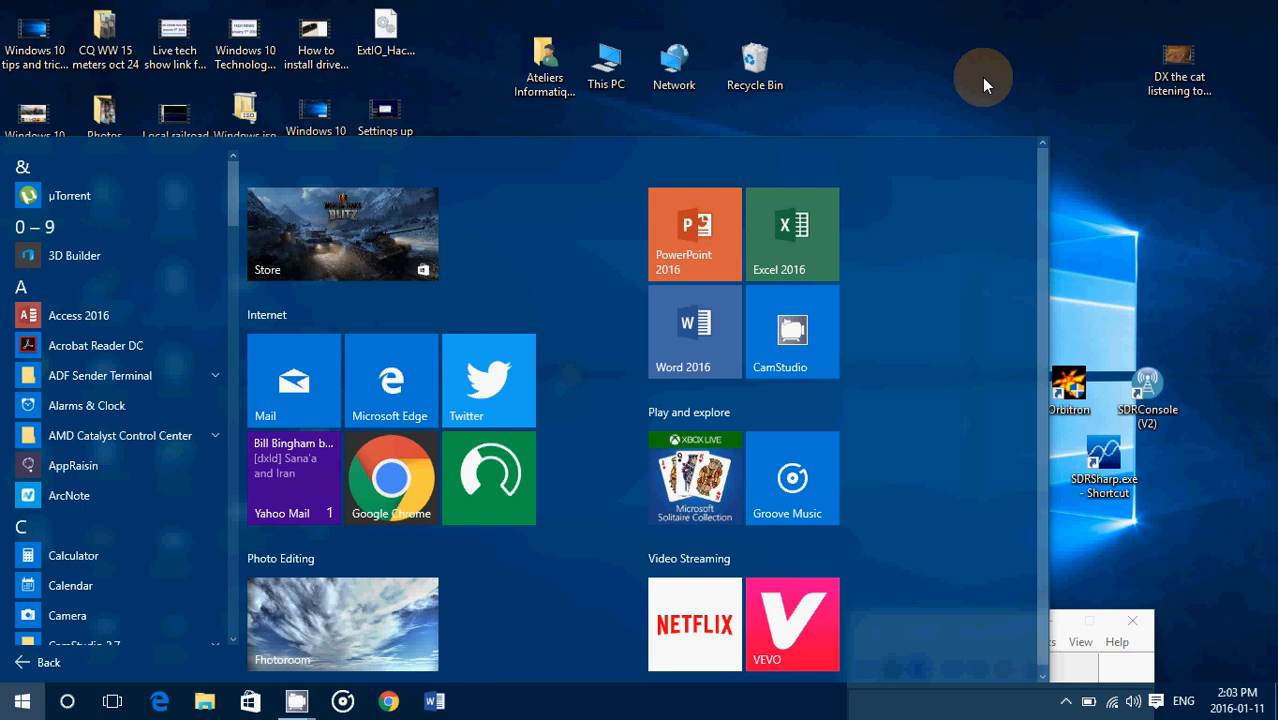
click(22, 700)
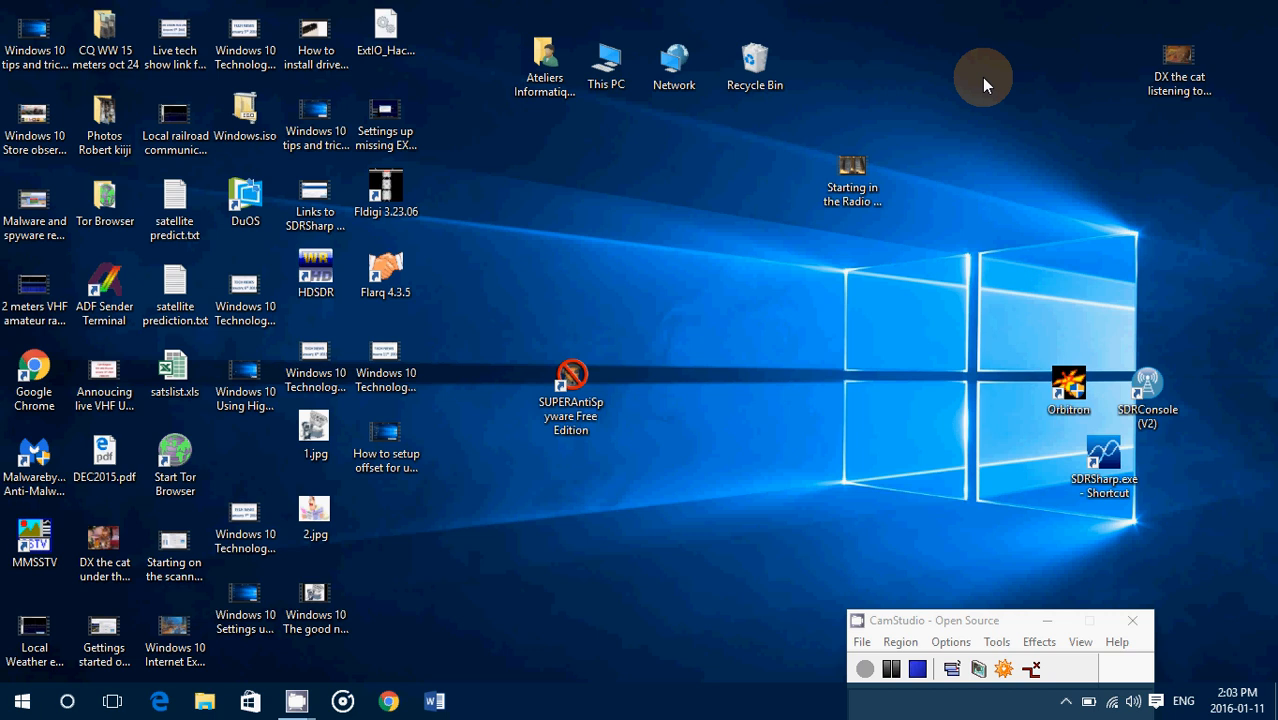
mouse_move(68, 700)
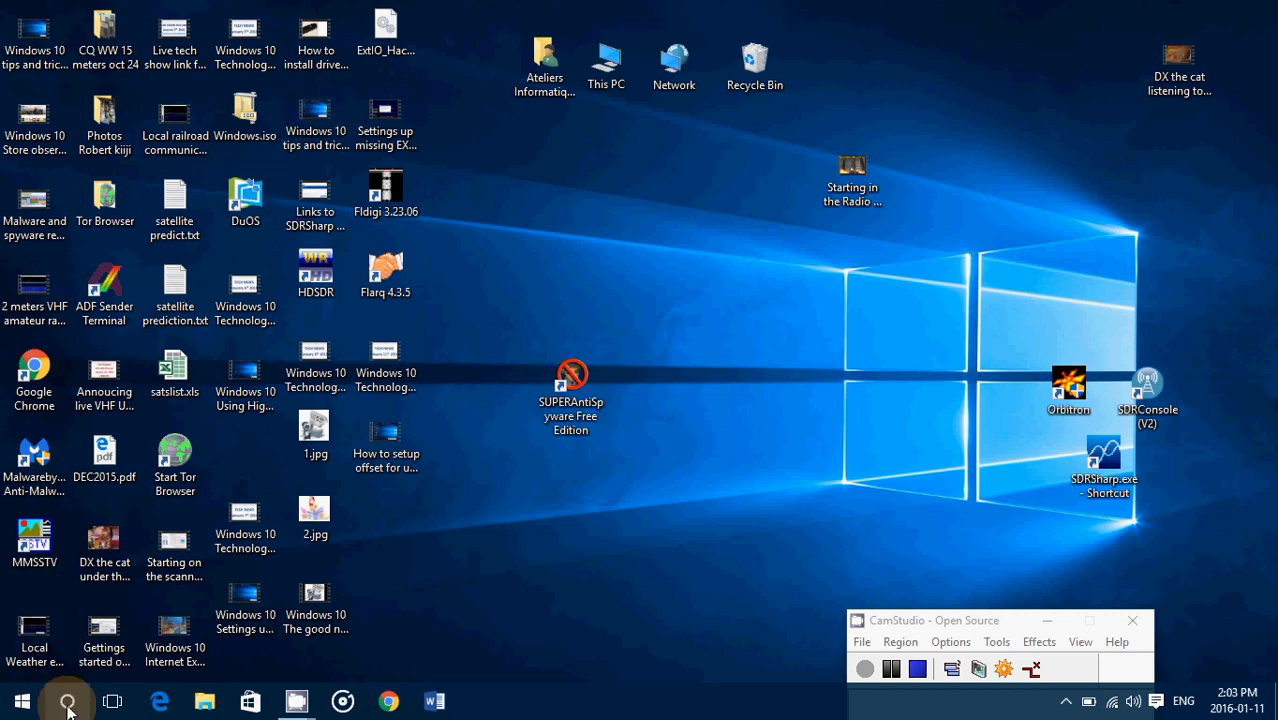
click(67, 701)
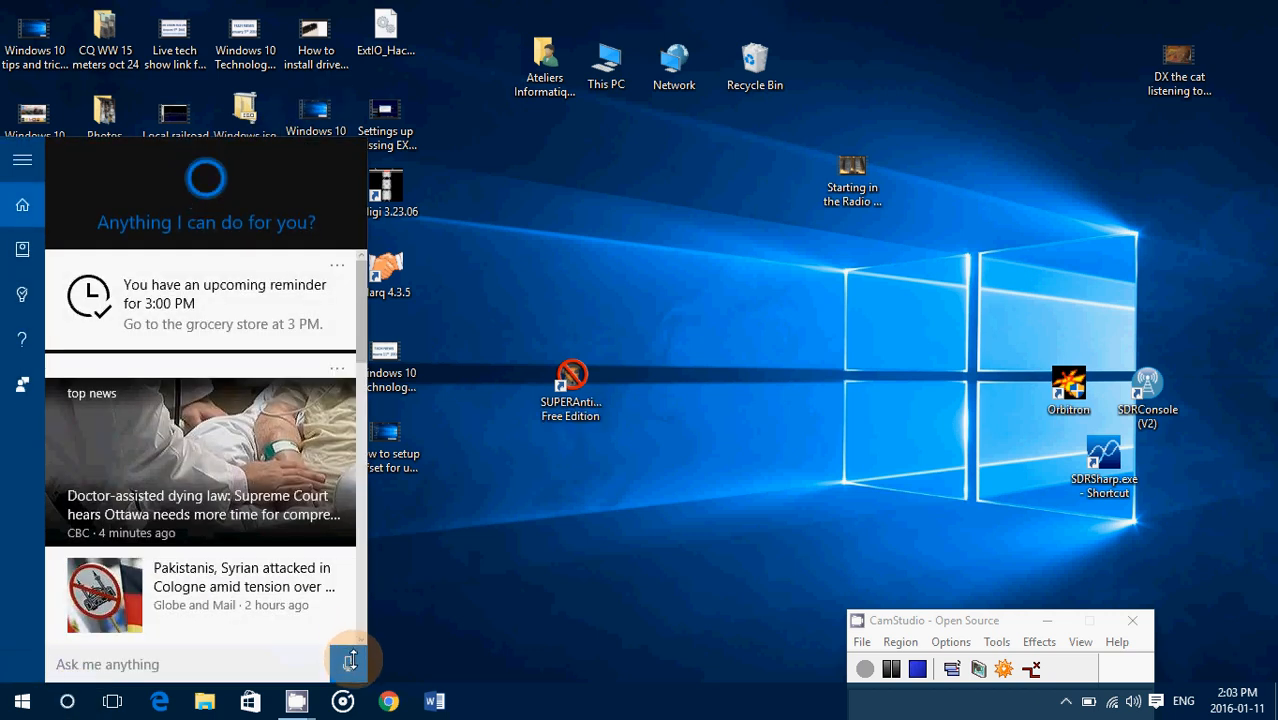
click(351, 661)
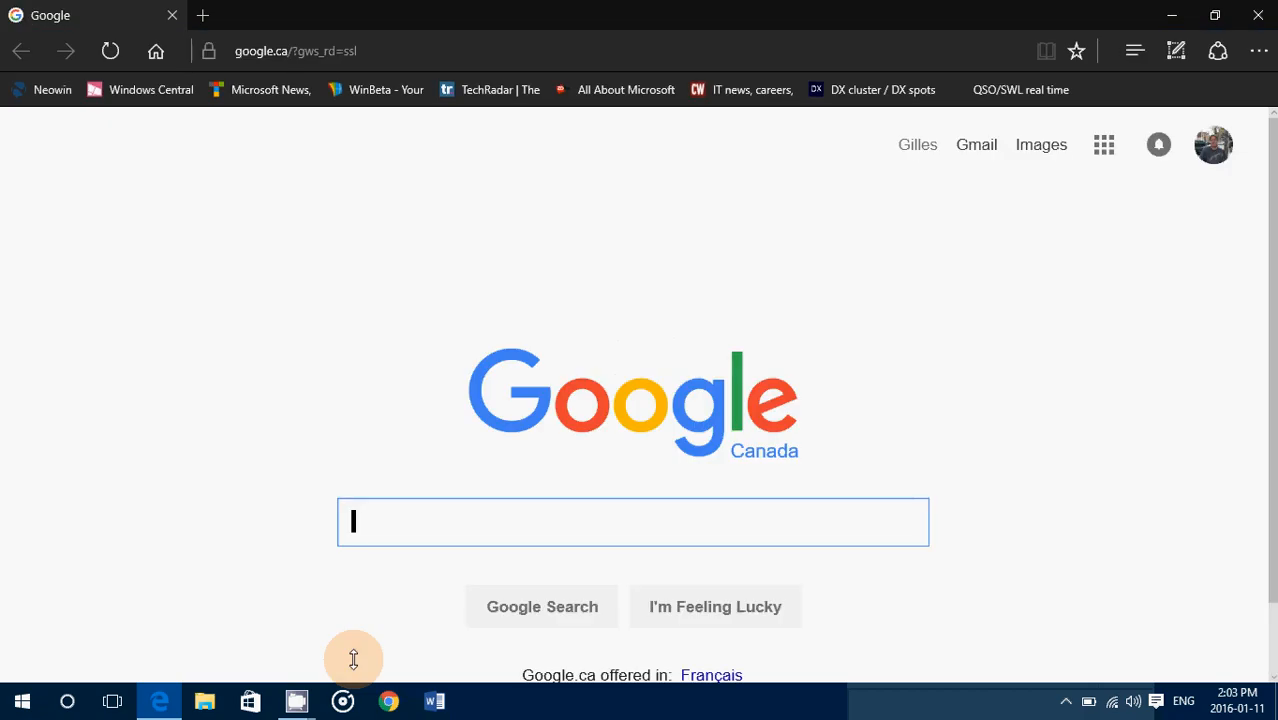
mouse_move(5, 645)
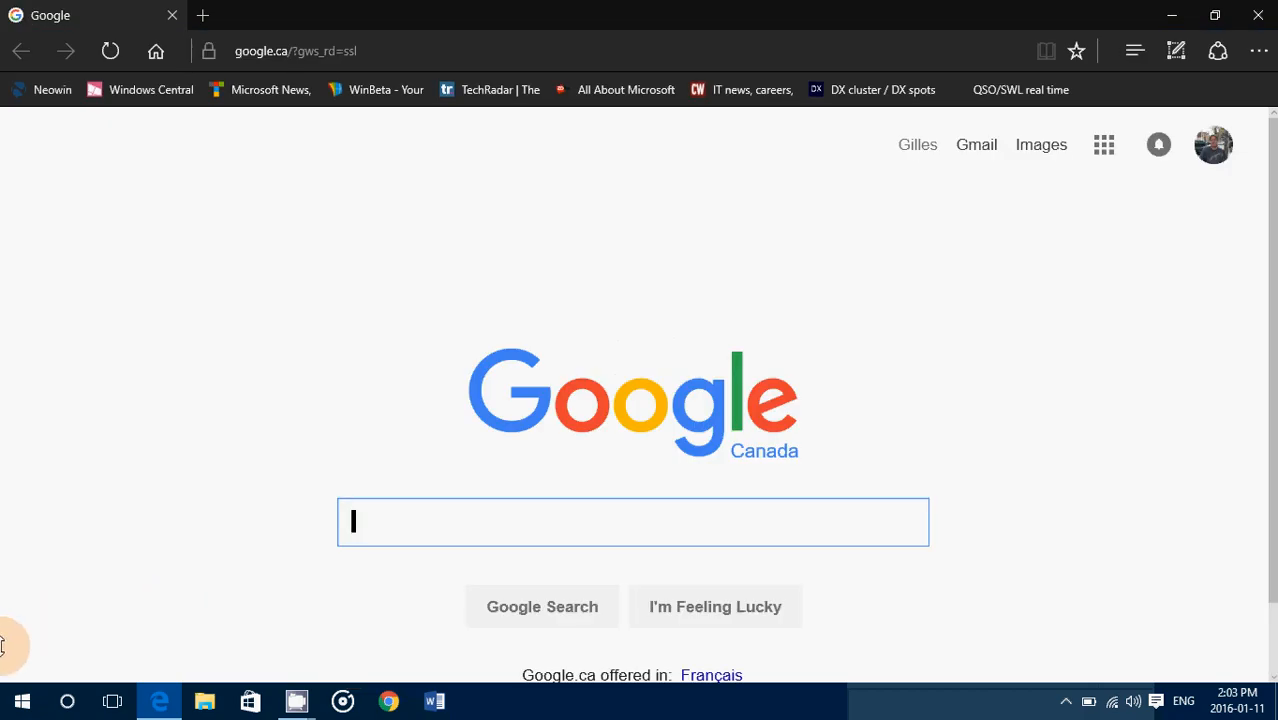
Say "start Orbitron" to Cortana and choose Orbitron from the Which one? list.
click(66, 701)
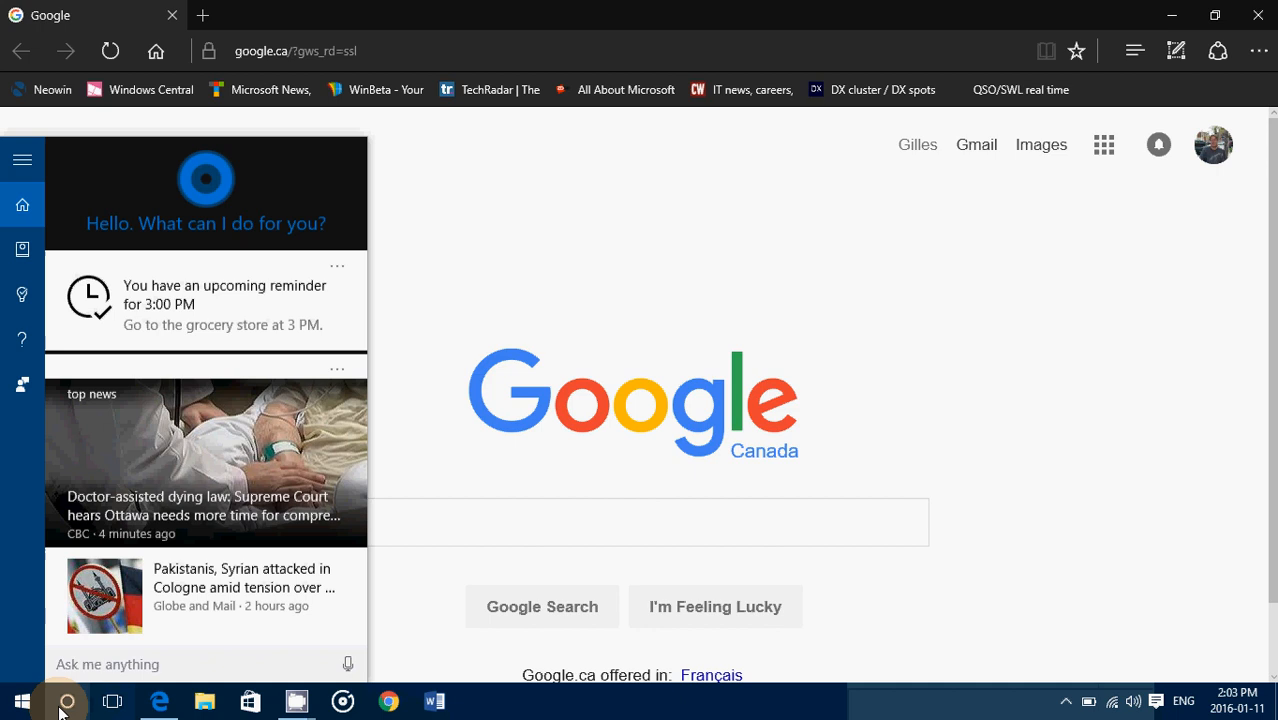
click(348, 664)
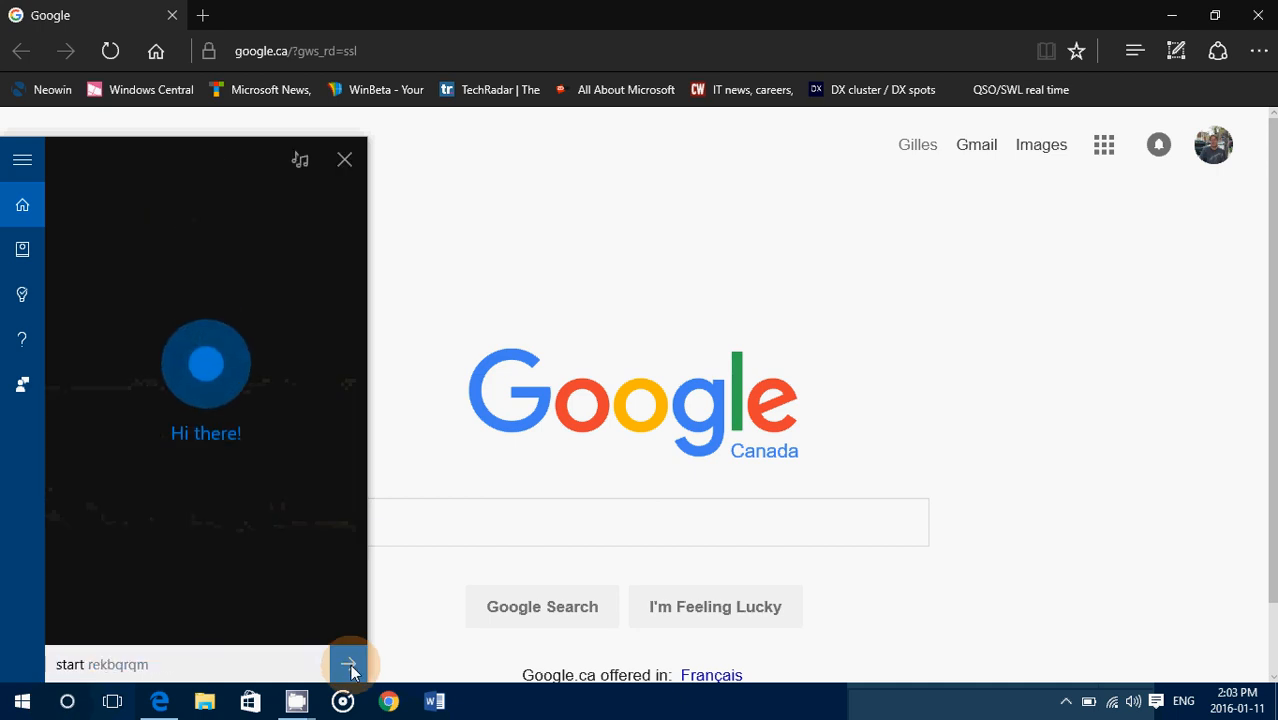
click(349, 664)
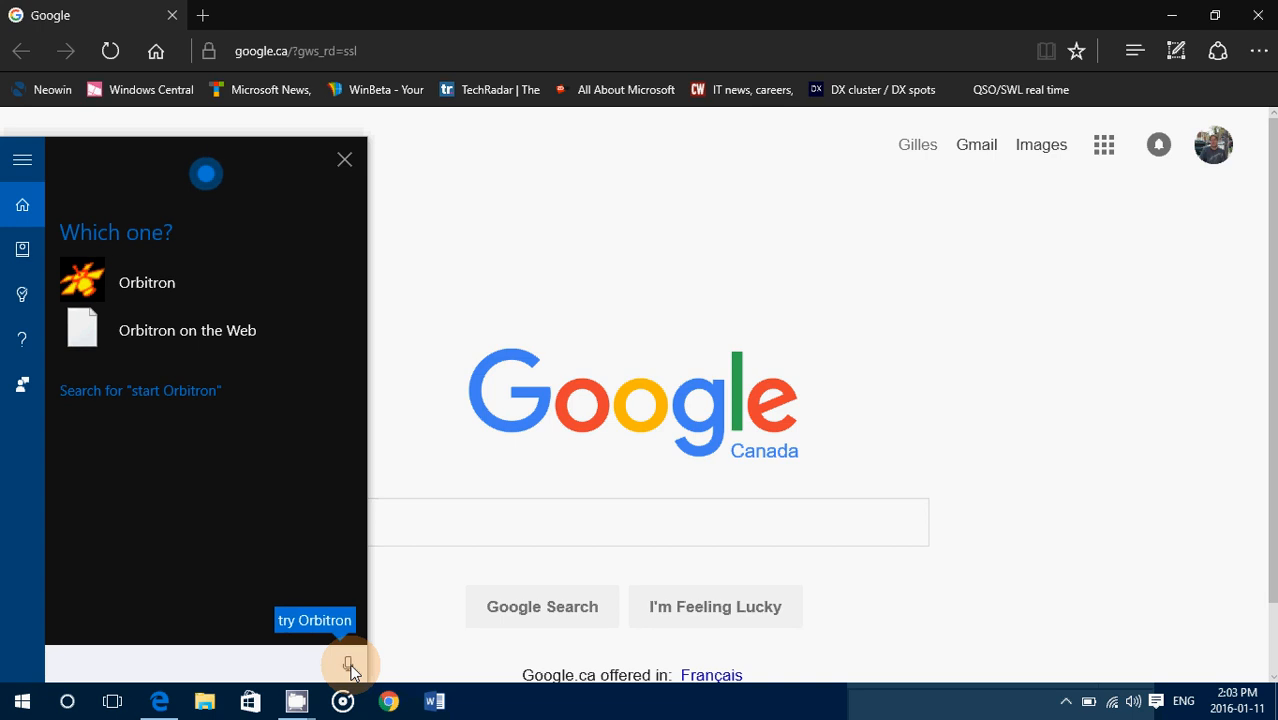
click(349, 663)
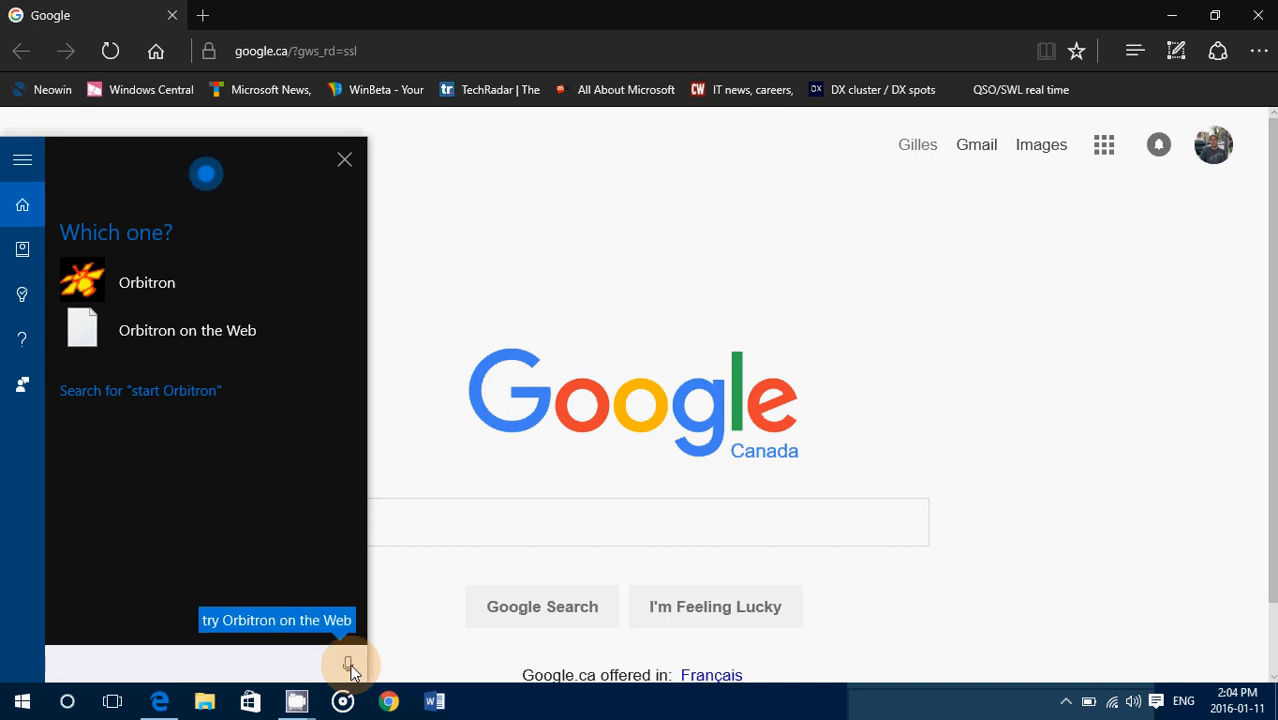
click(349, 664)
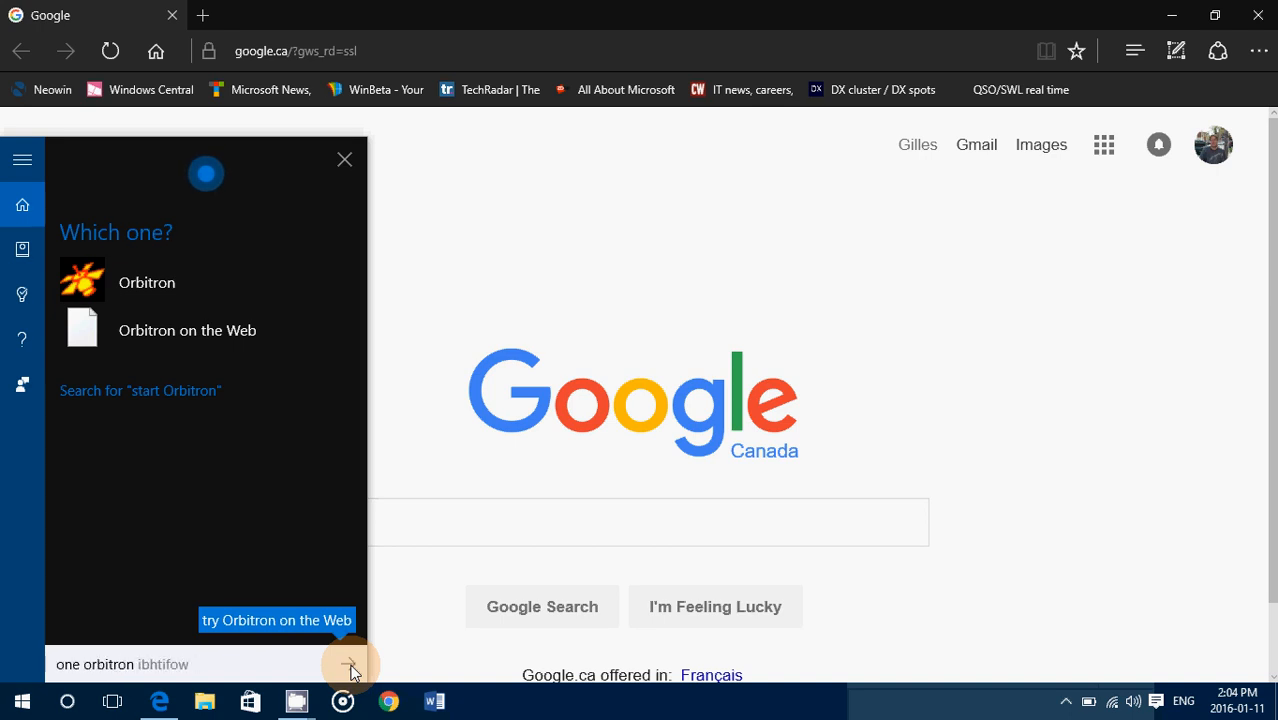
click(147, 282)
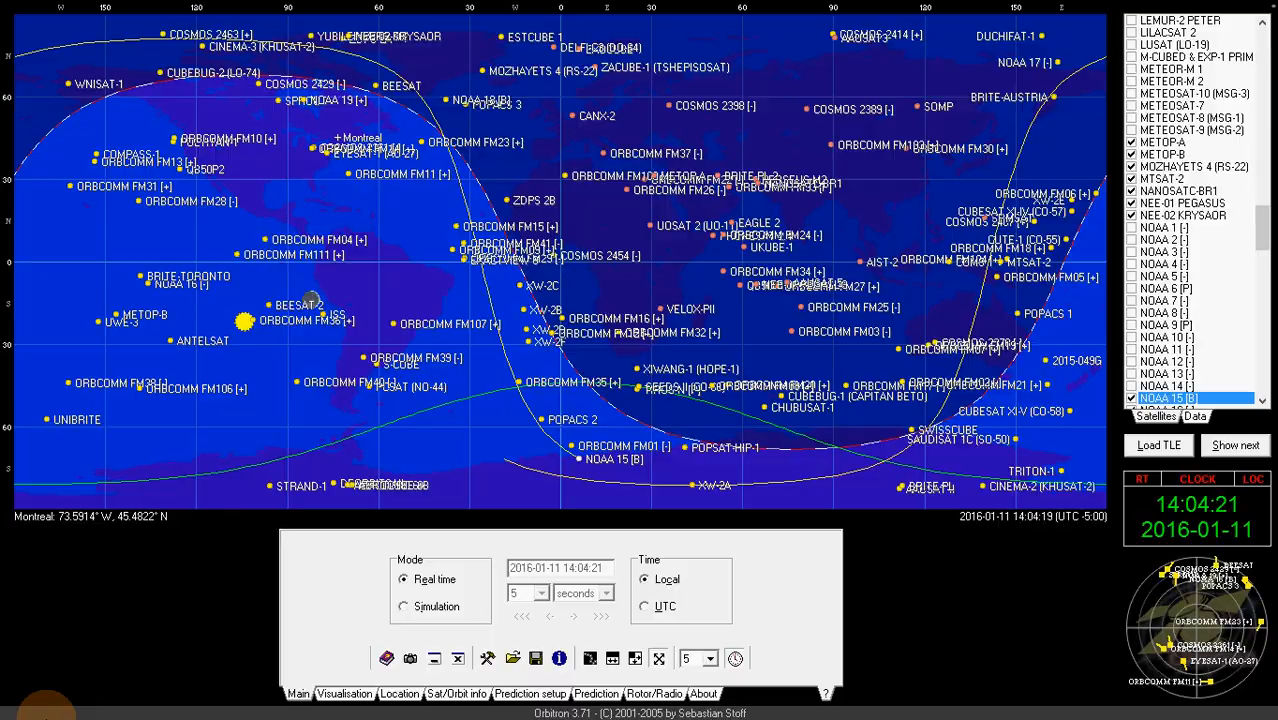
click(22, 700)
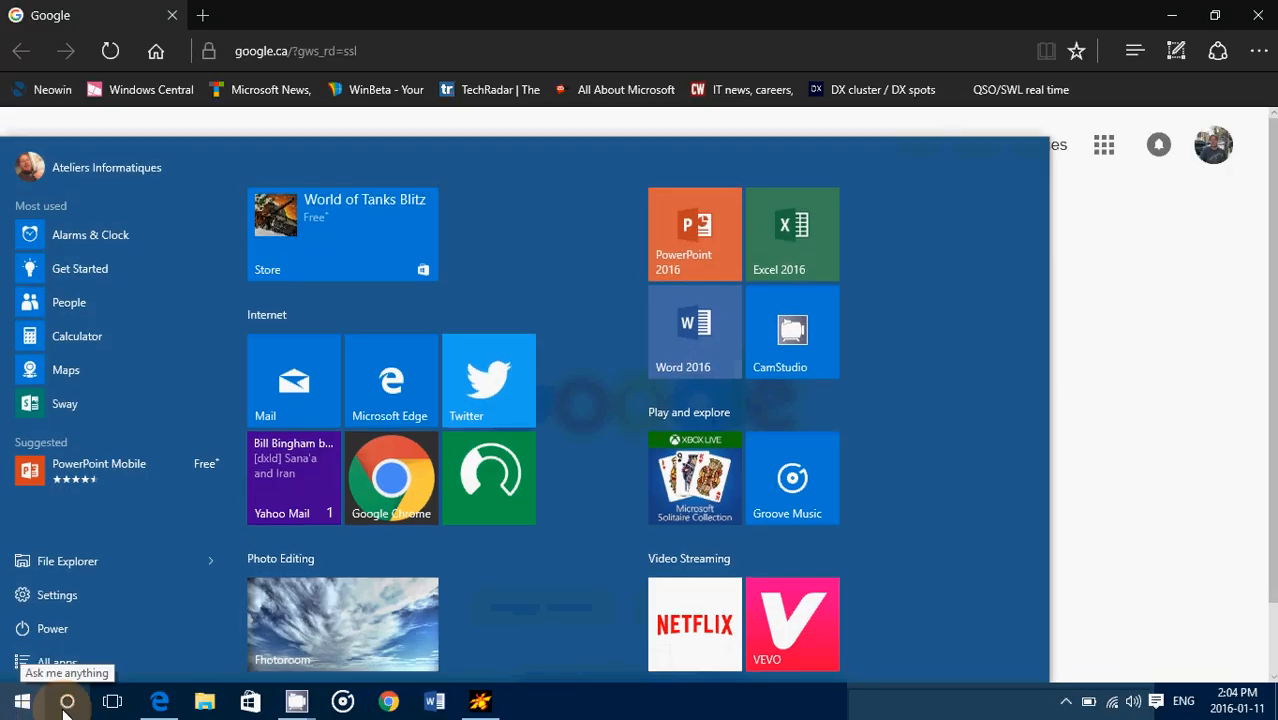
Say "start PowerPoint 2016" to Cortana, then close PowerPoint's start screen.
click(67, 701)
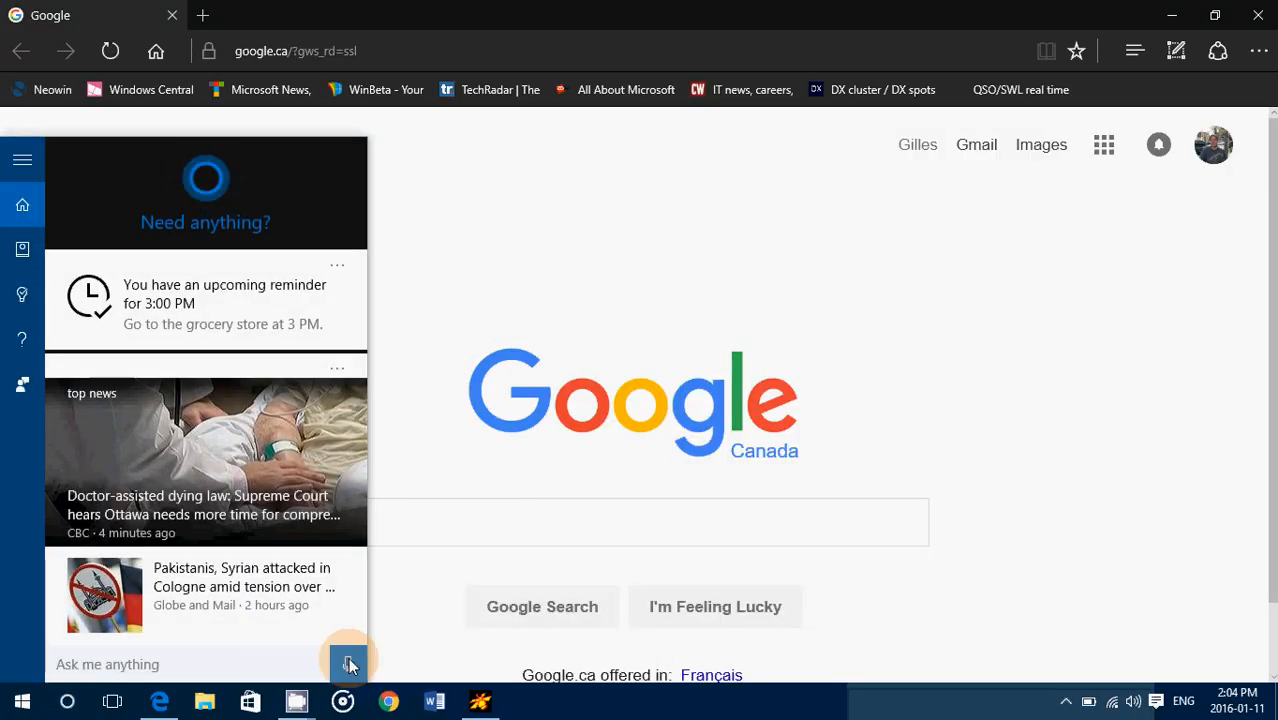
click(349, 664)
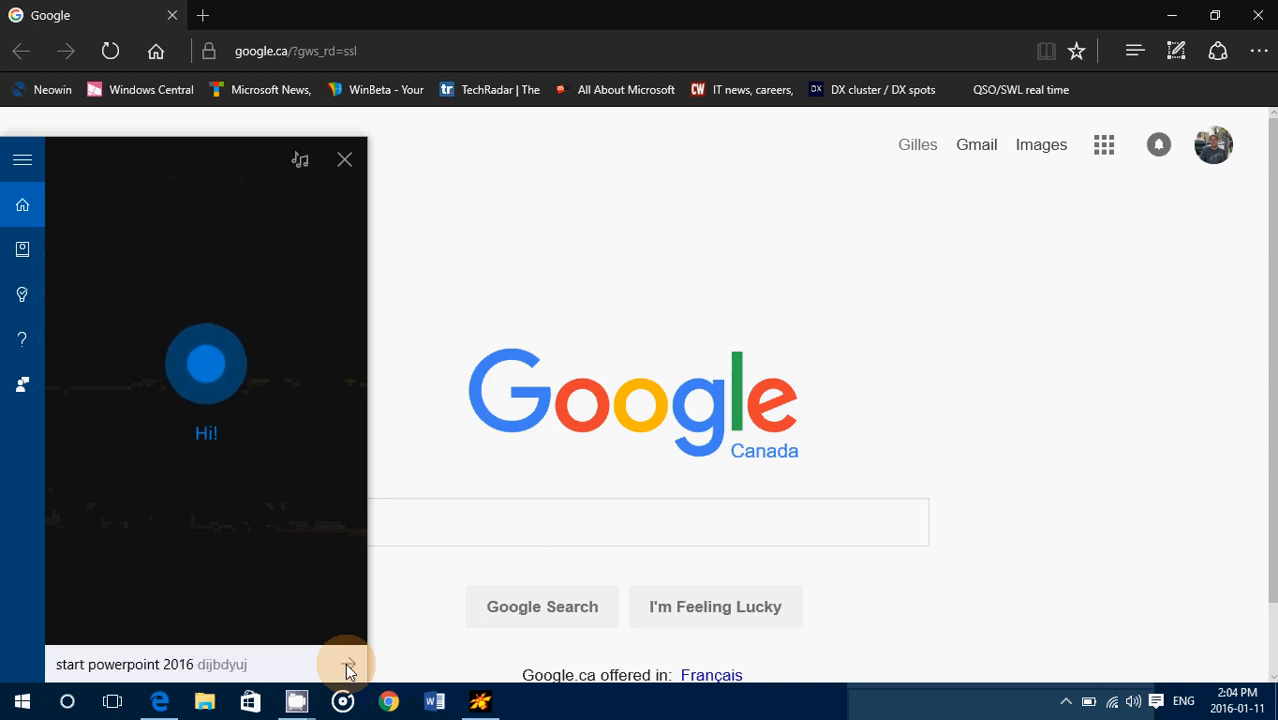
click(346, 664)
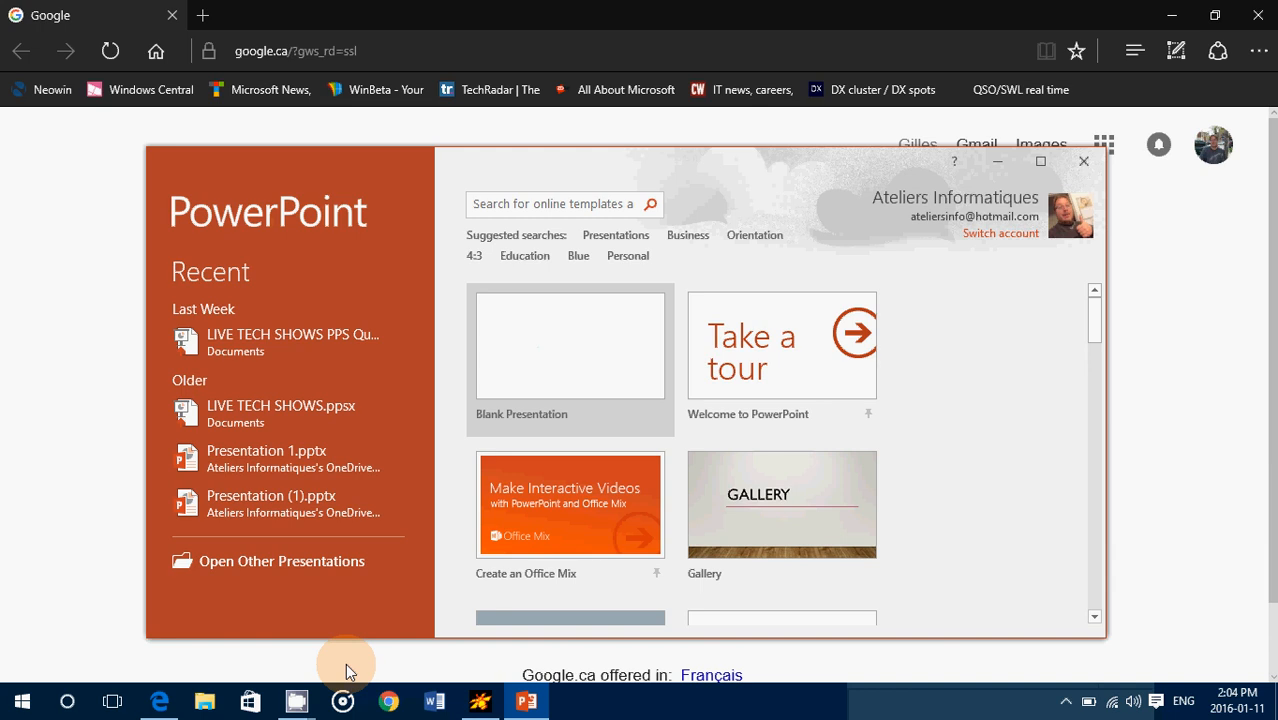
mouse_move(890, 290)
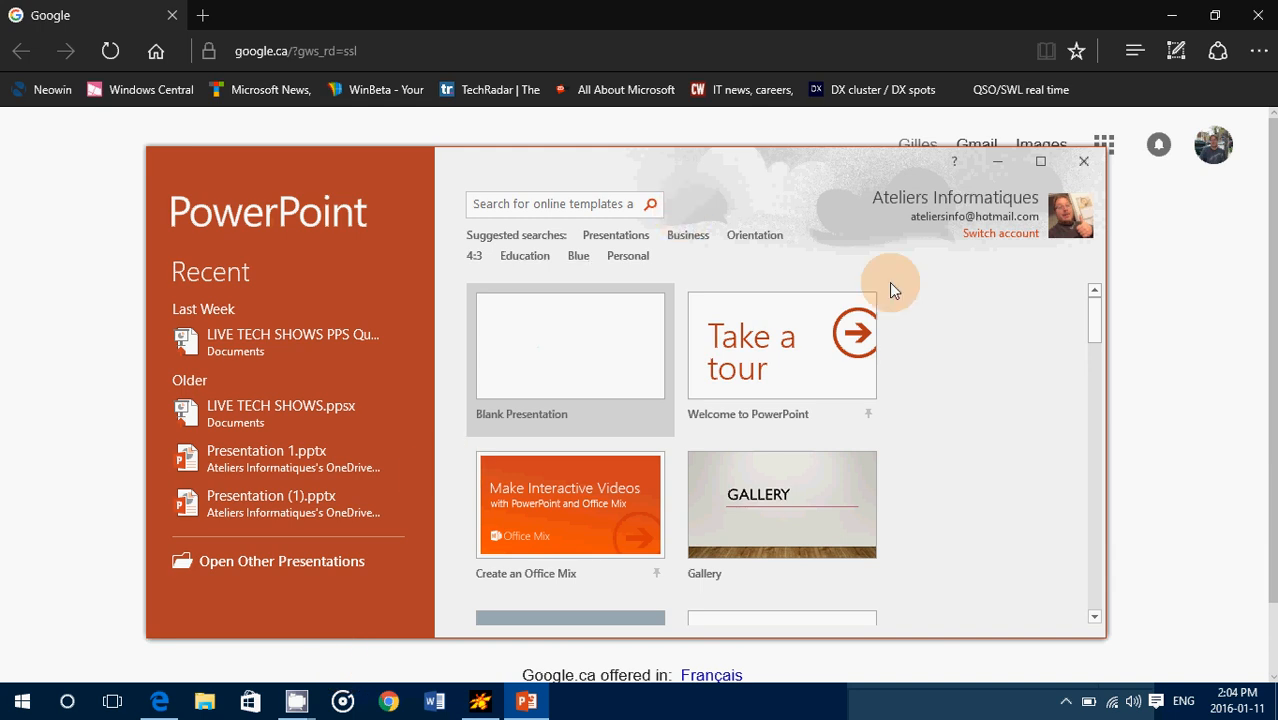
click(1083, 161)
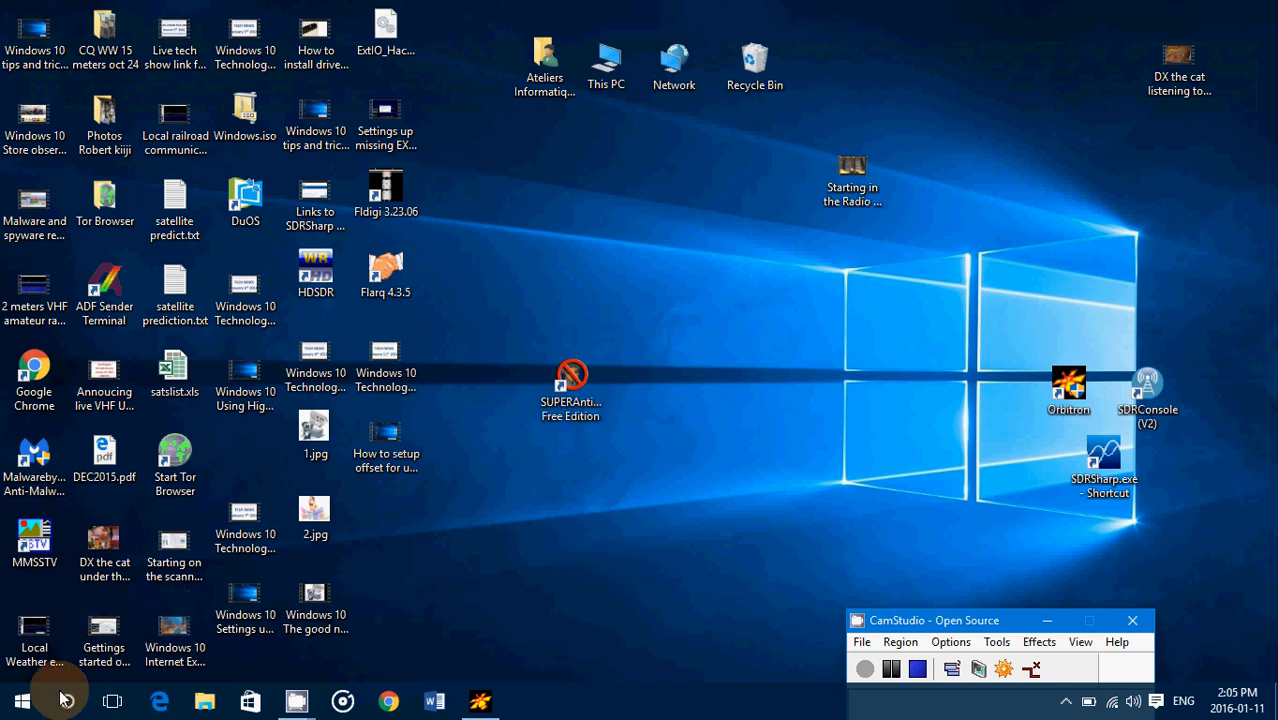
Search "cortana" and switch the Hey Cortana toggle On in Cortana & Search settings.
click(66, 700)
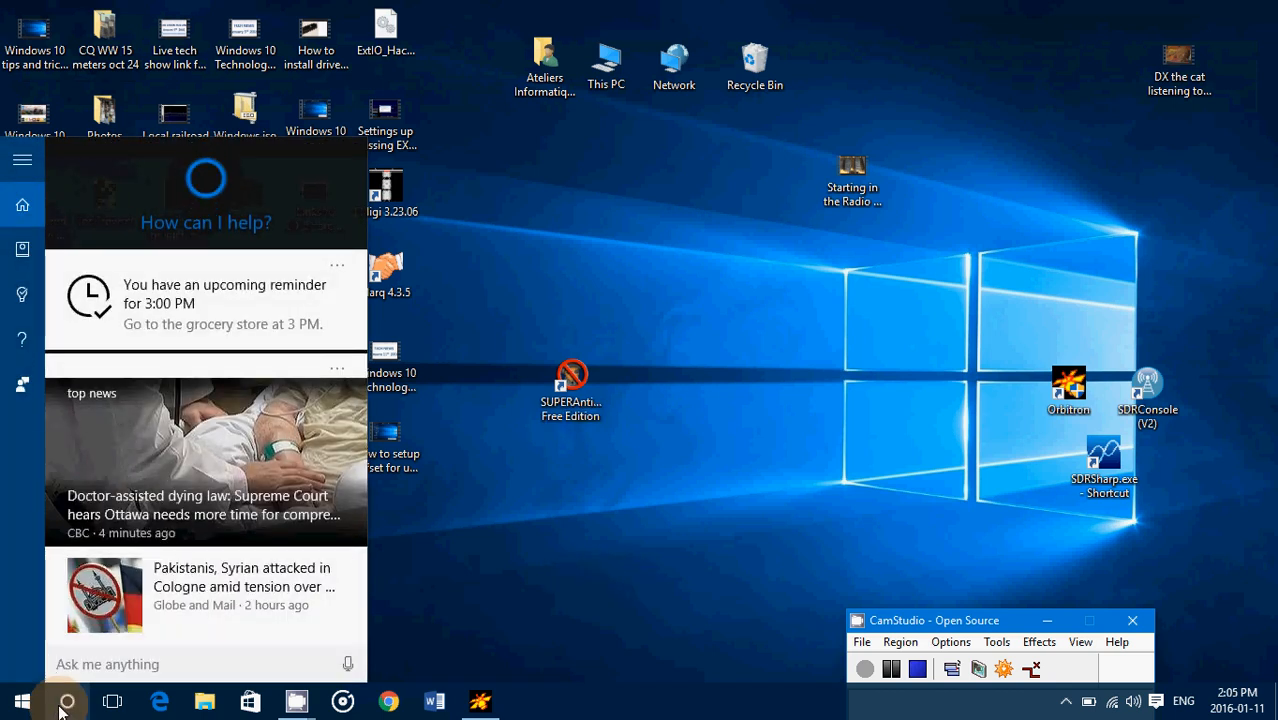
text(cortn)
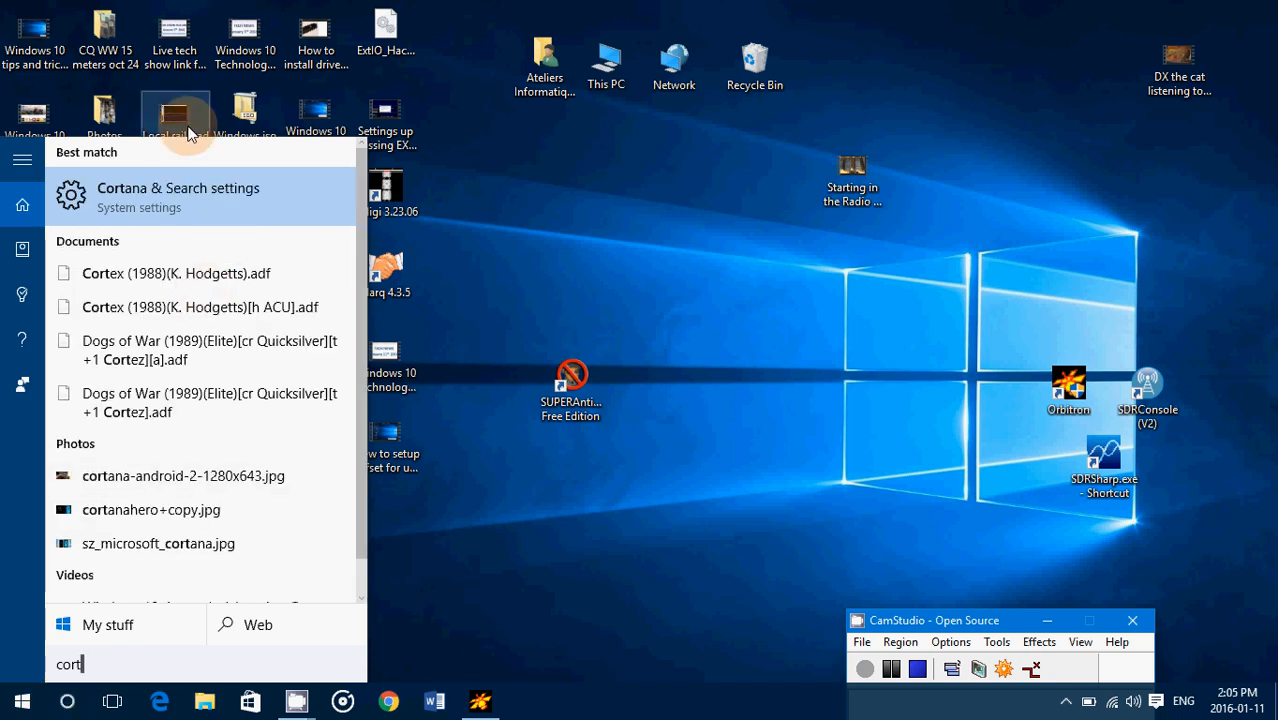
click(178, 196)
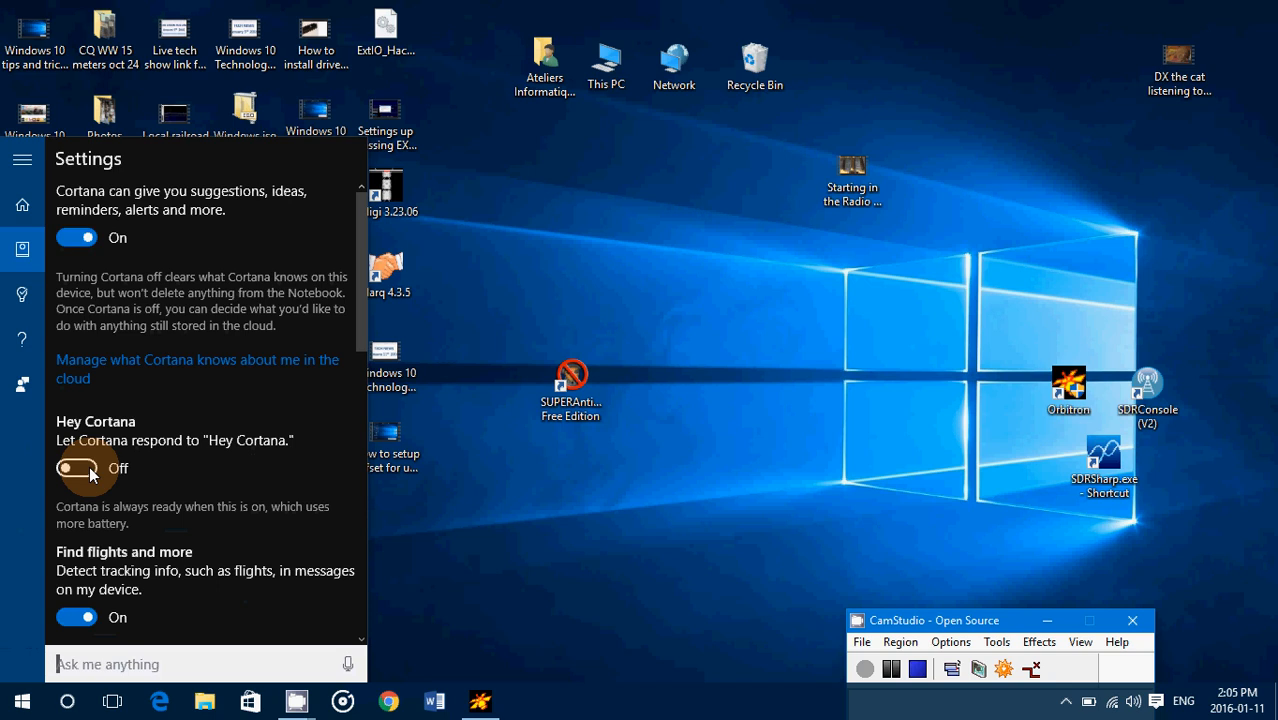
click(575, 570)
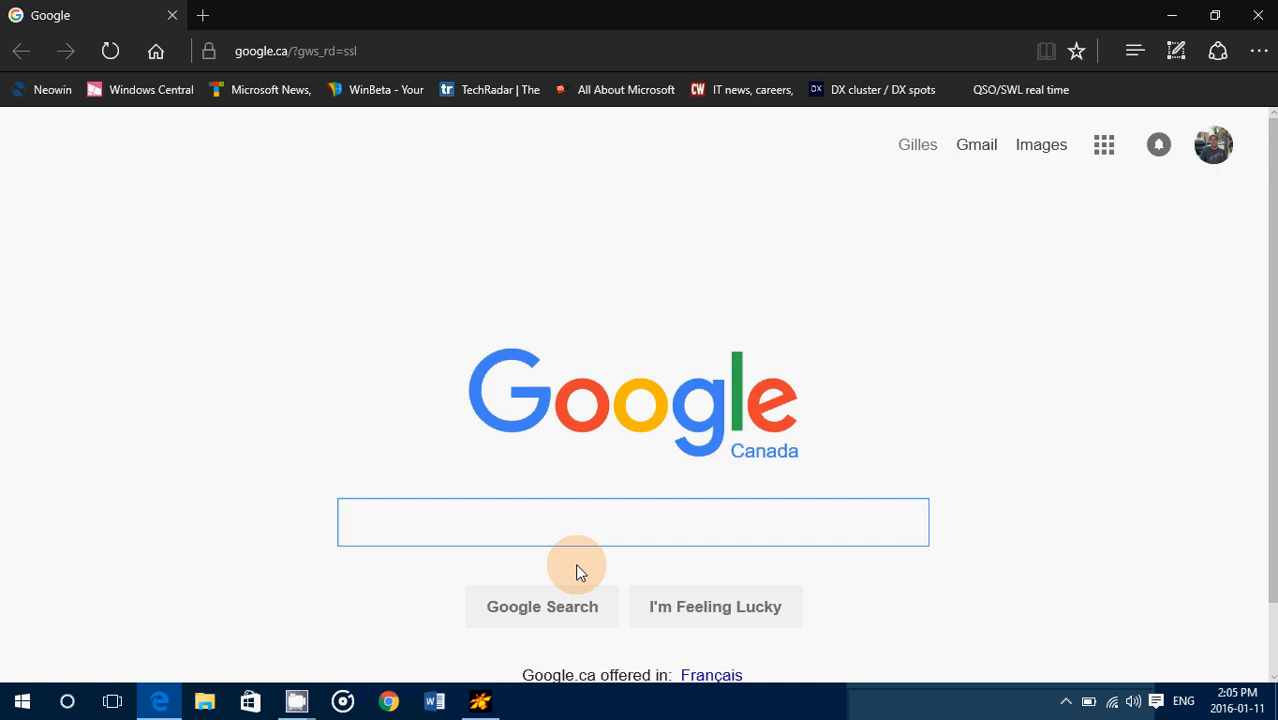
Close the Edge window showing Google Canada.
click(633, 521)
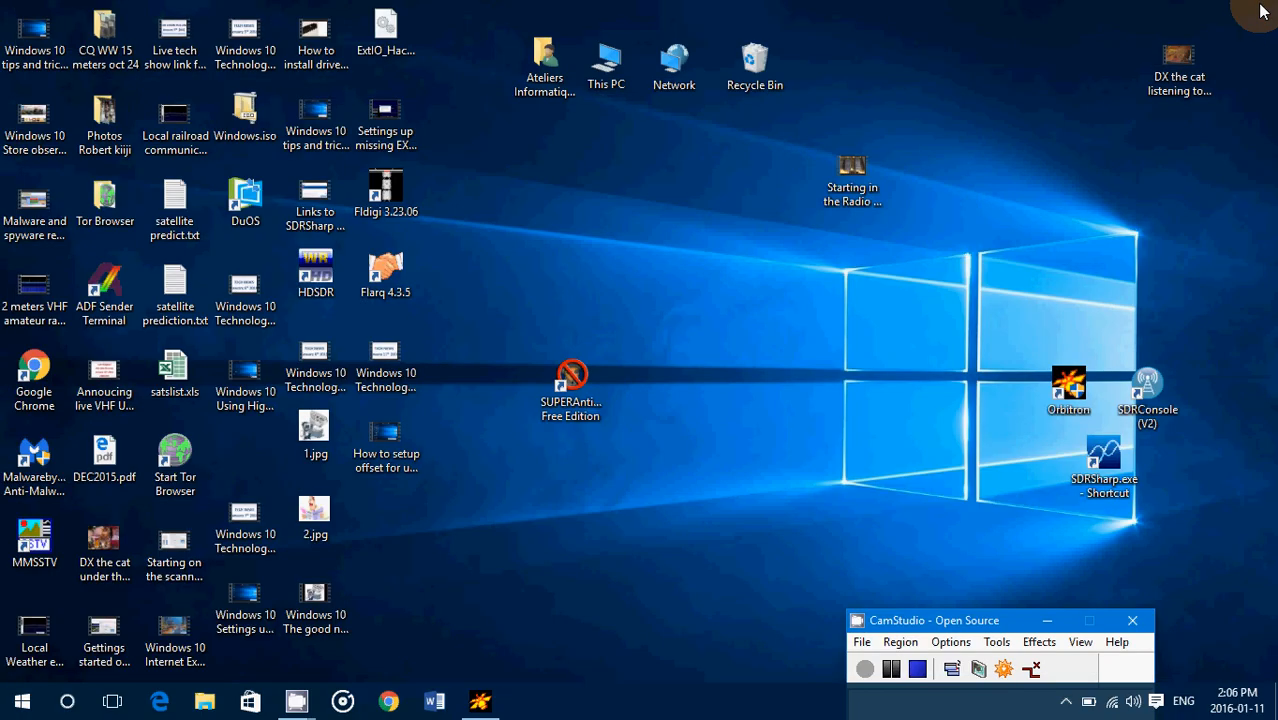
mouse_move(826, 355)
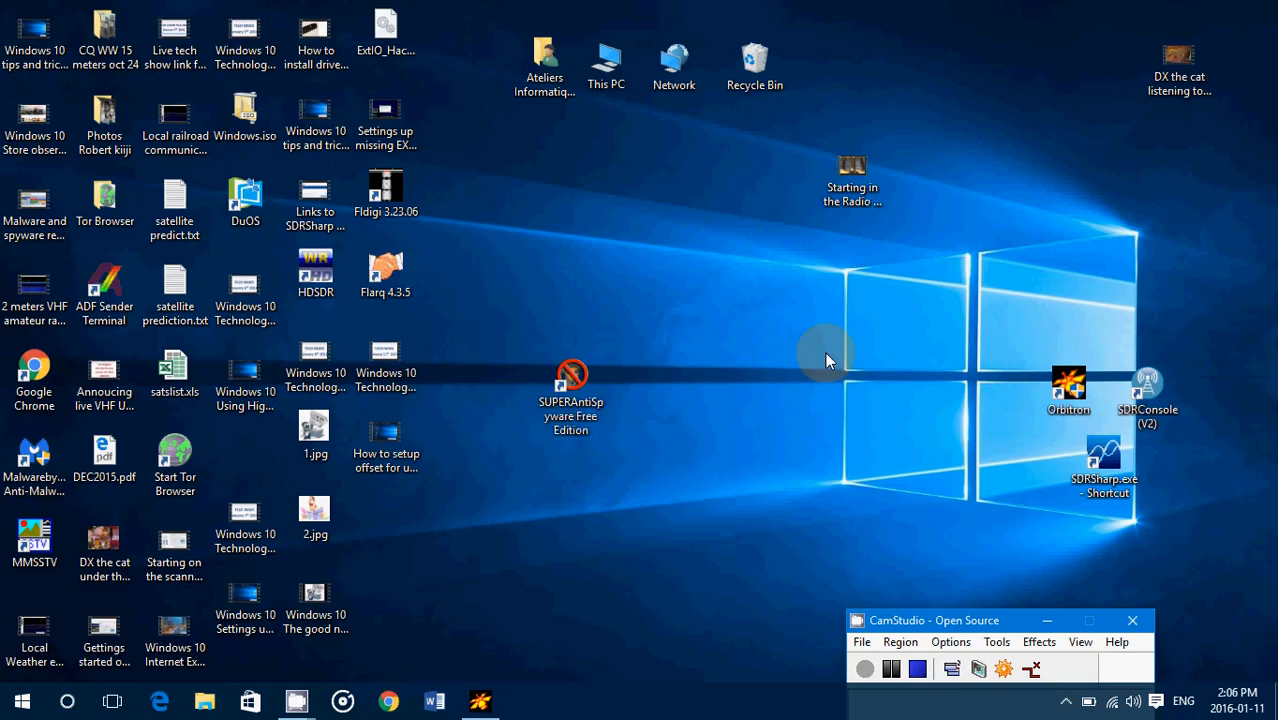